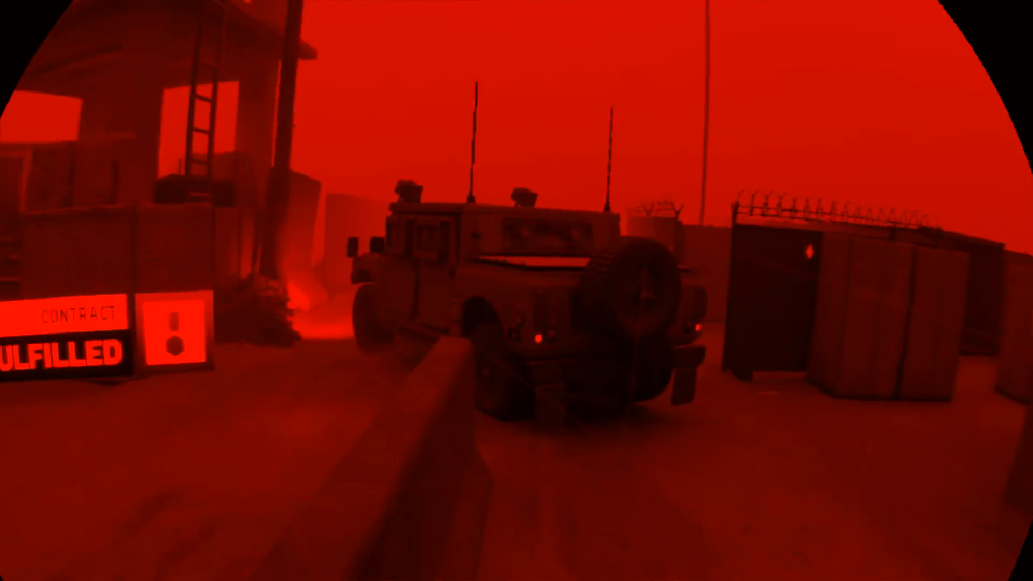
{"action": "mouse_move", "coordinate": [516, 290]}
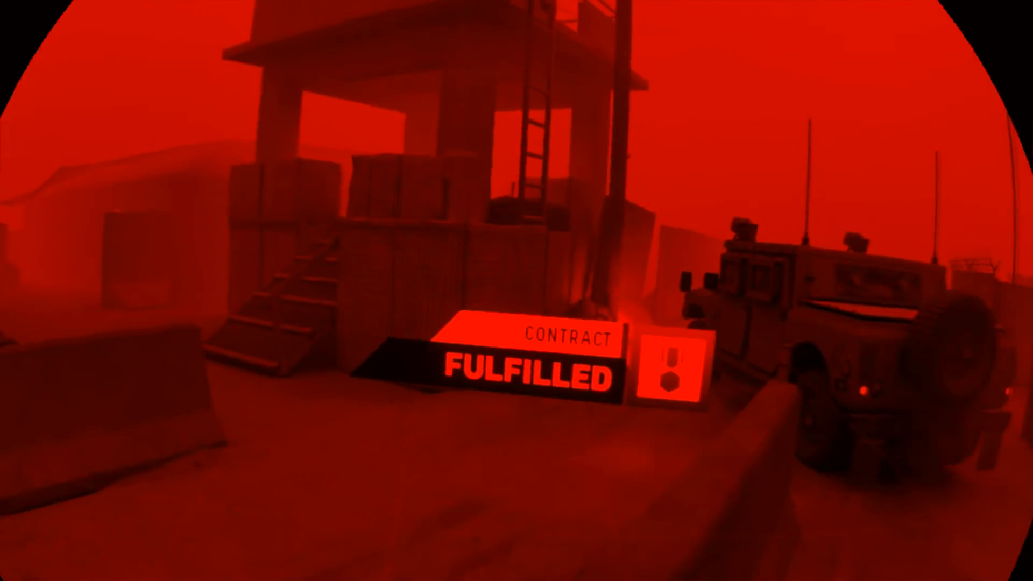